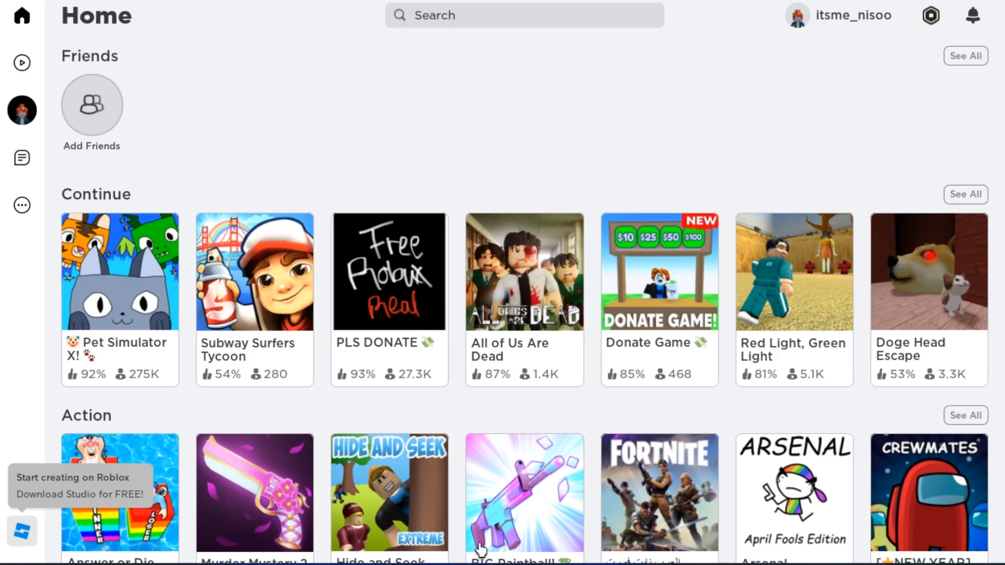
mouse_move(428, 77)
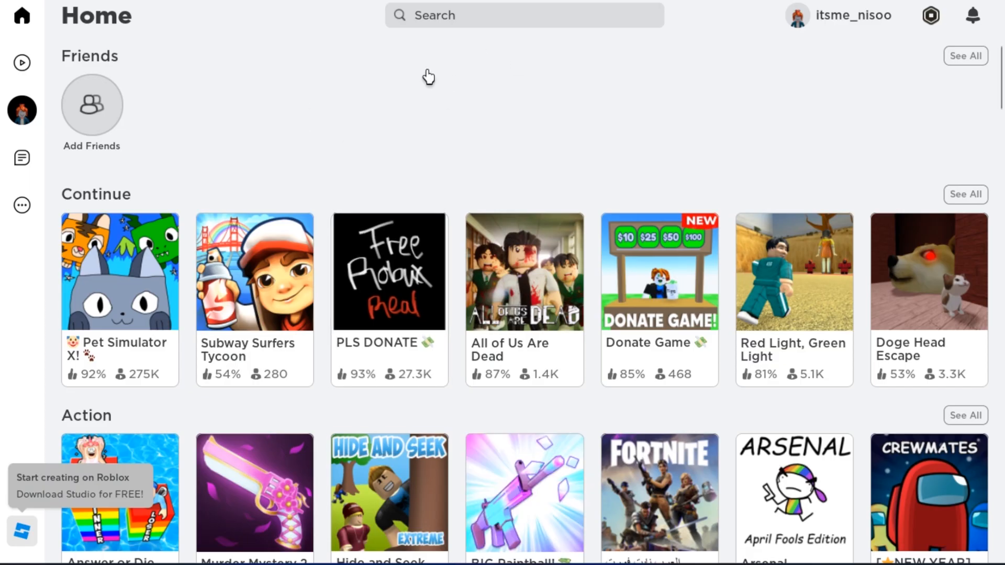
mouse_move(17, 540)
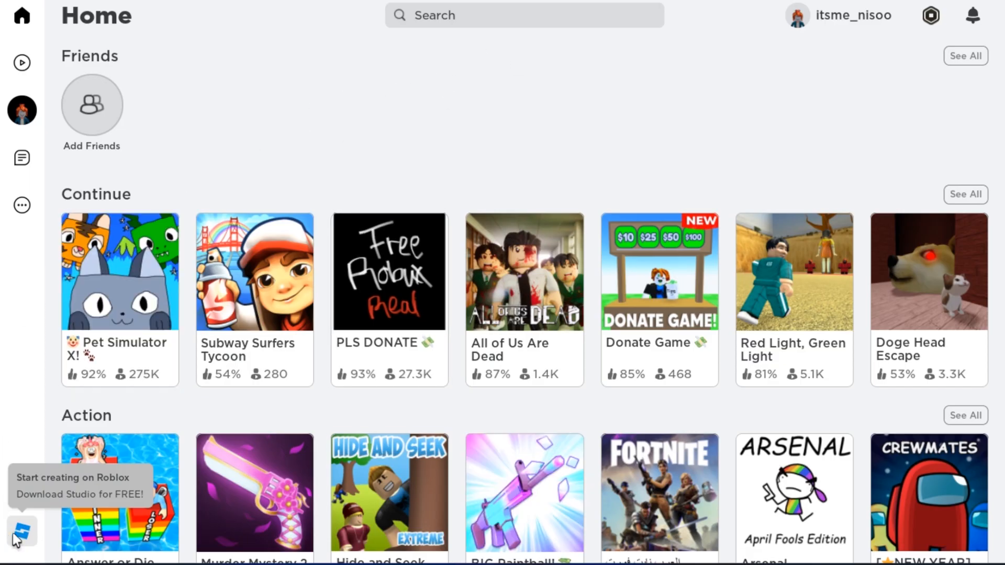
mouse_move(27, 551)
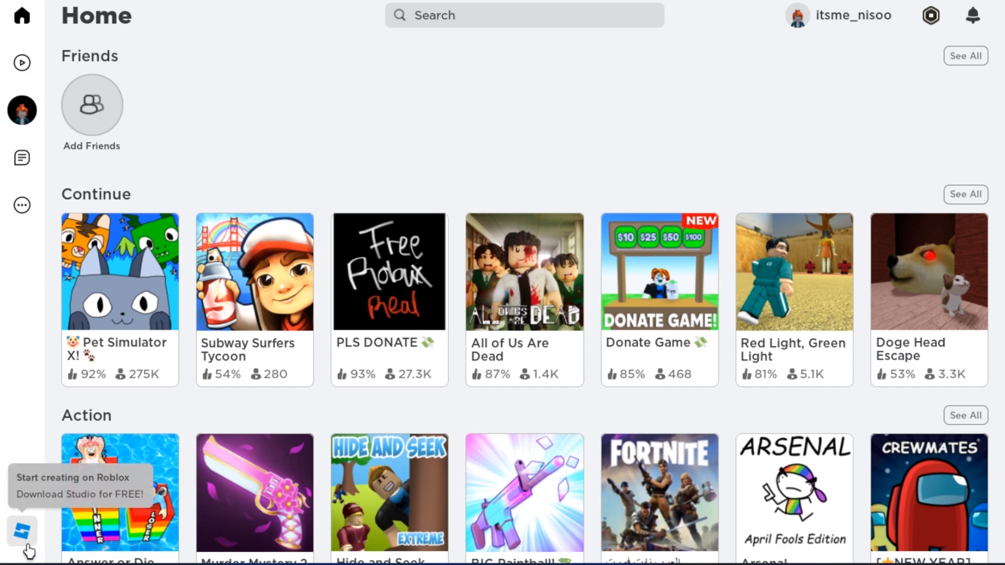
Step: Create a new place from the Classic Baseplate template
click(22, 530)
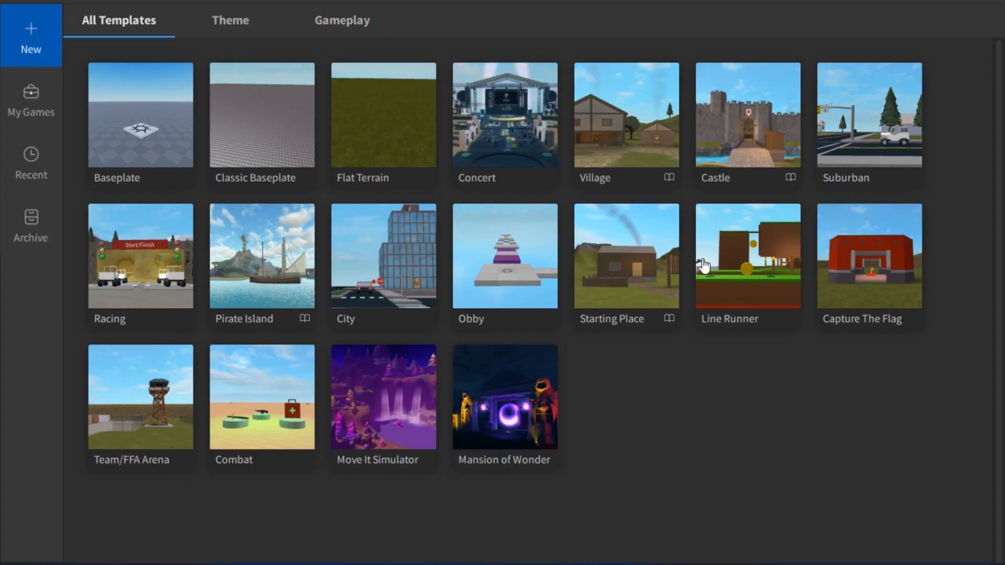
mouse_move(527, 345)
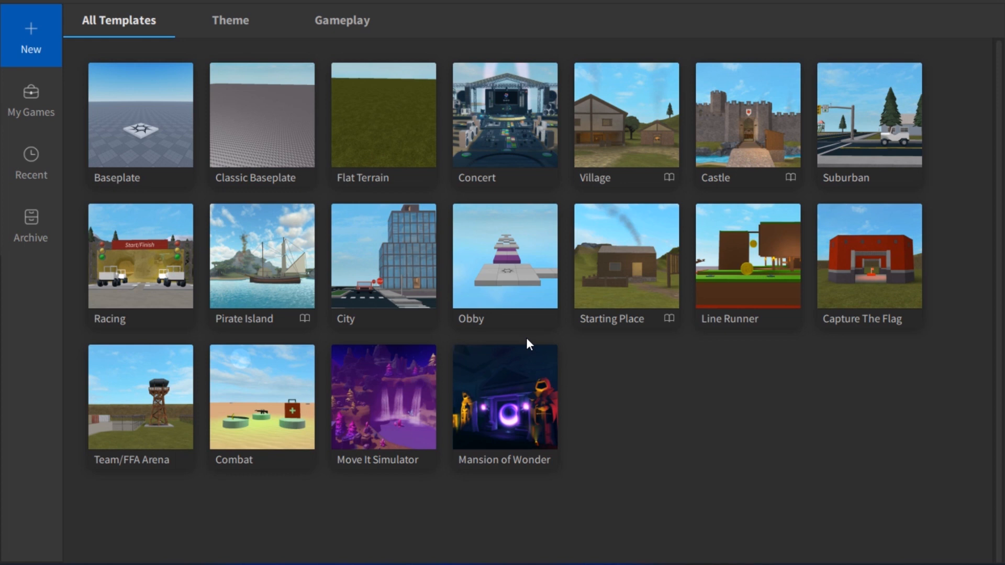
mouse_move(571, 403)
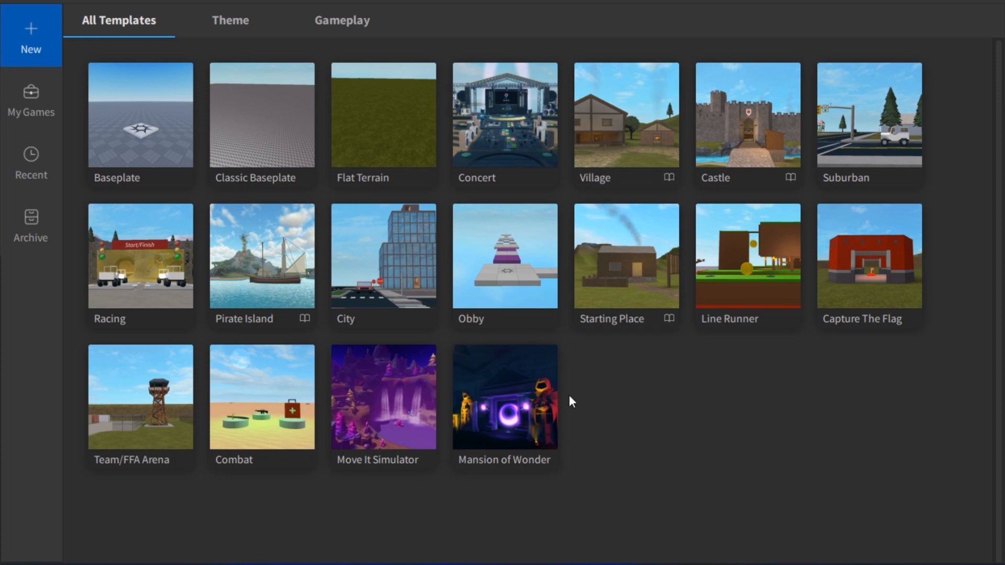
mouse_move(276, 425)
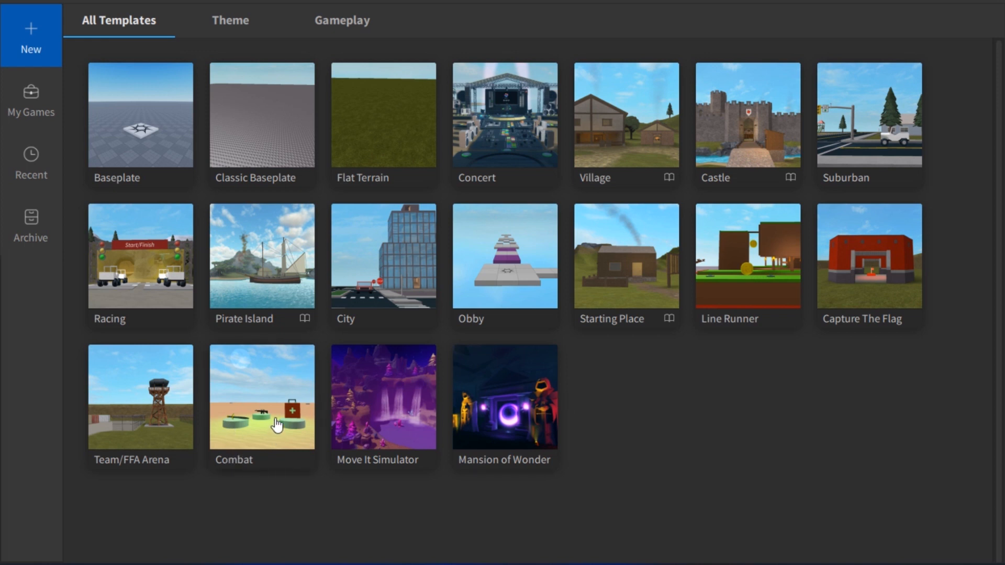
mouse_move(720, 431)
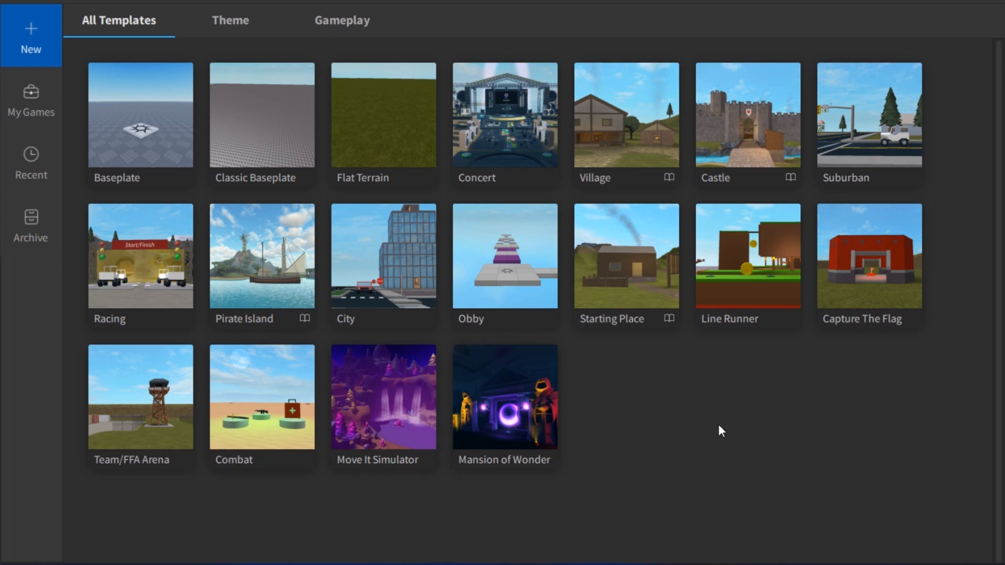
mouse_move(293, 478)
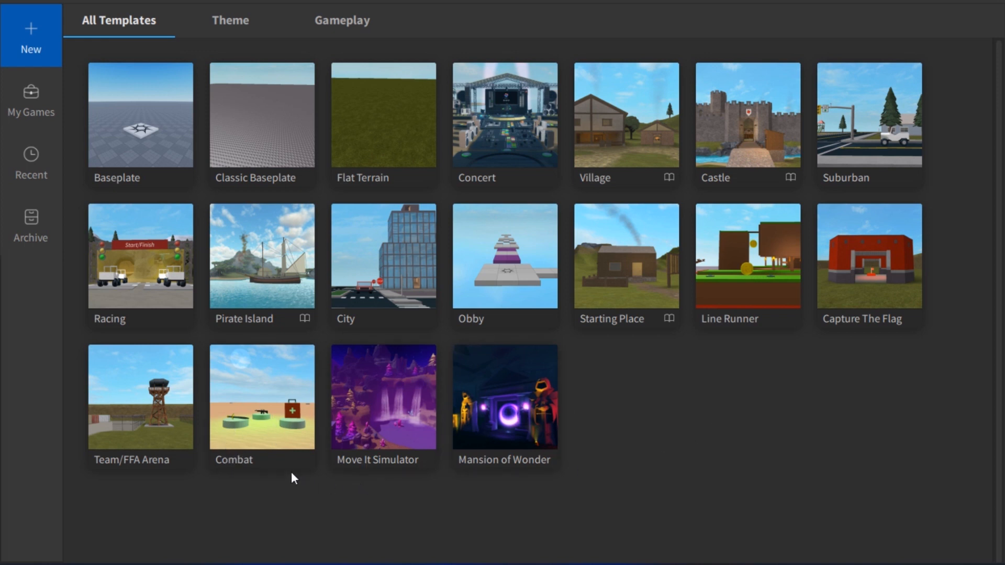
mouse_move(435, 331)
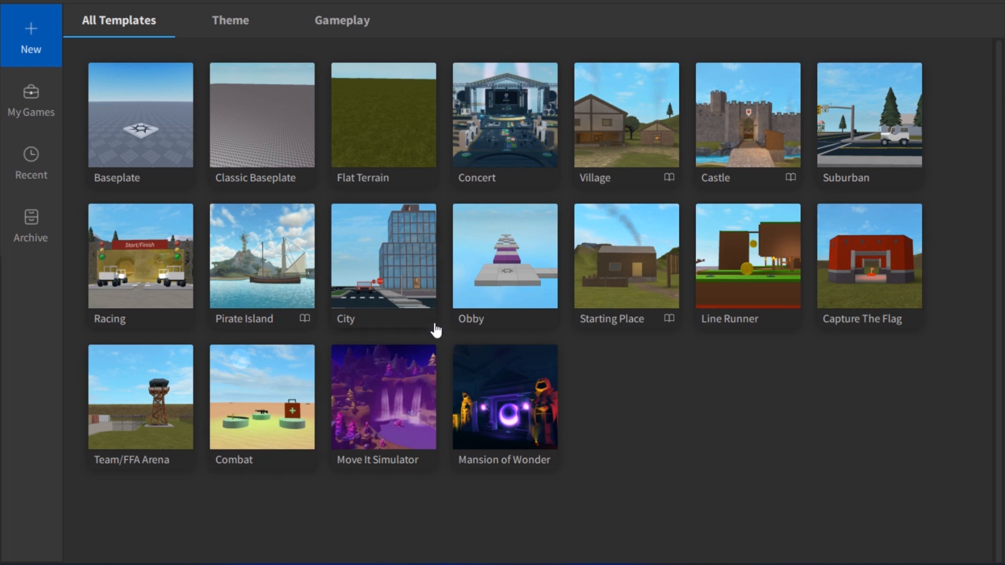
mouse_move(449, 288)
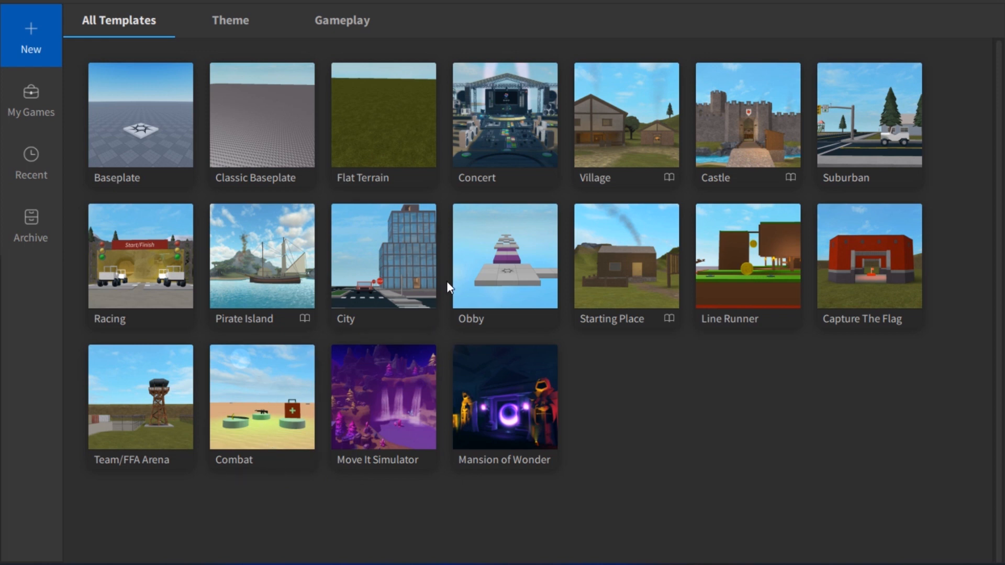
mouse_move(238, 175)
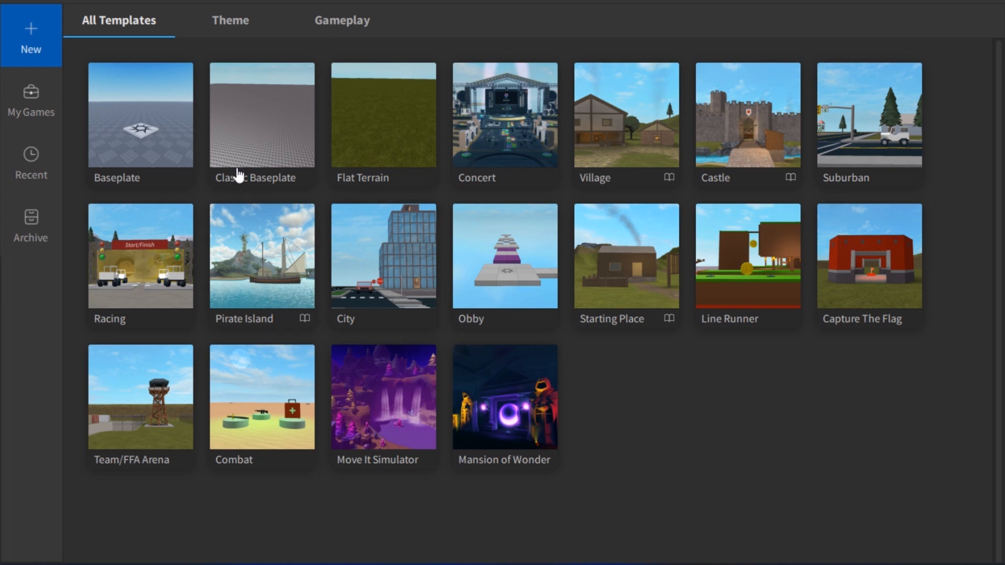
mouse_move(269, 131)
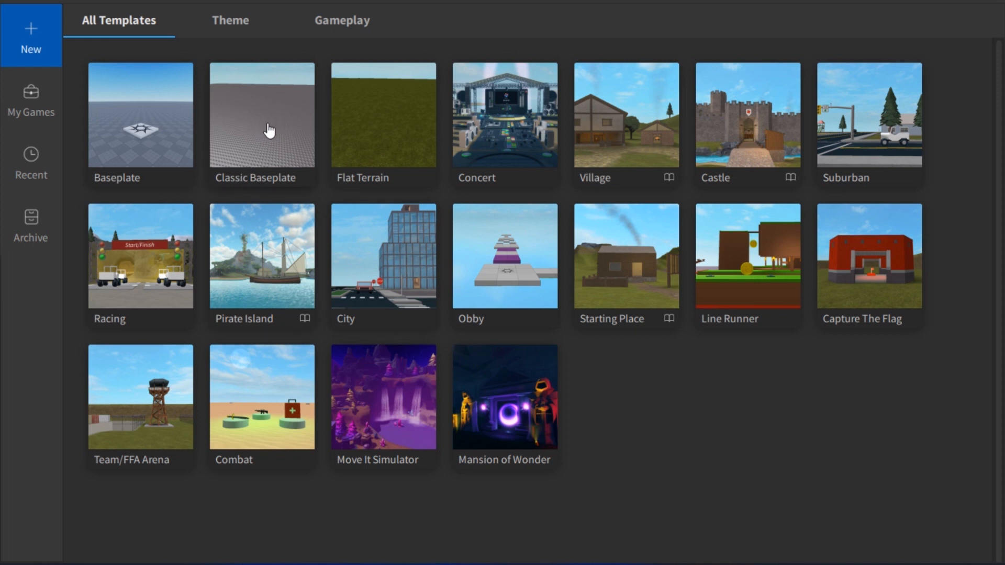
mouse_move(263, 100)
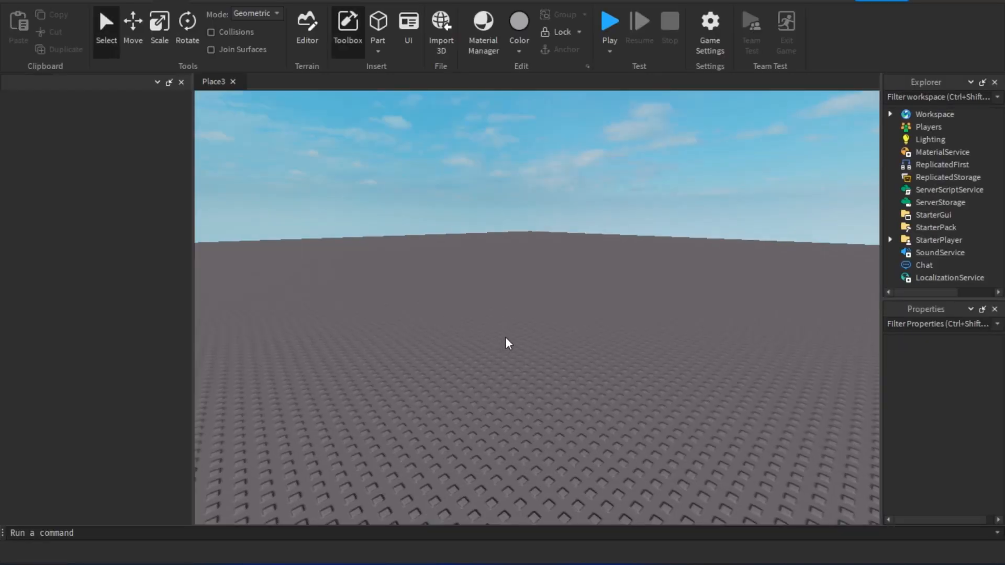
Step: Open the Toolbox panel of free models from the Home ribbon
click(348, 30)
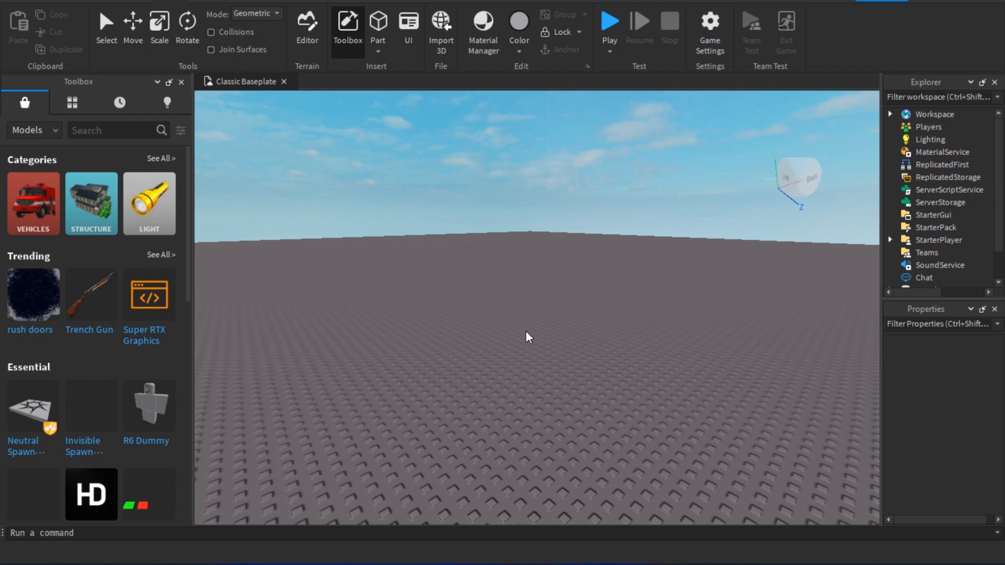
mouse_move(541, 359)
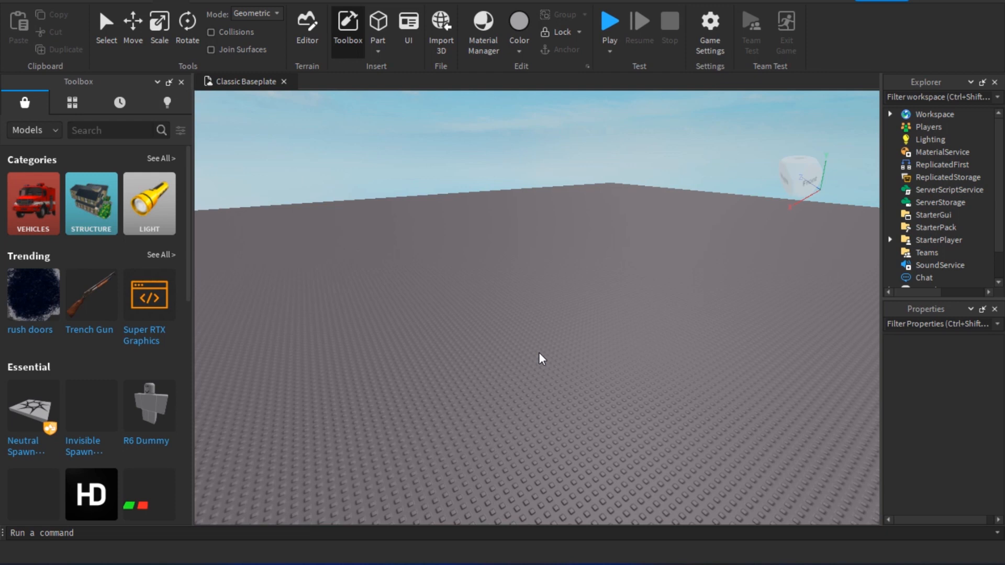
mouse_move(528, 356)
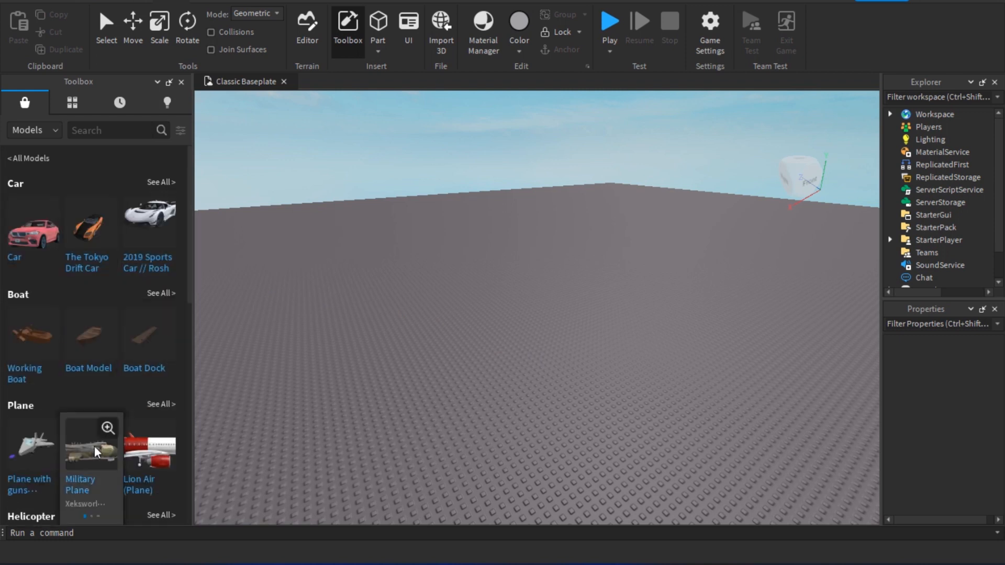
mouse_move(195, 226)
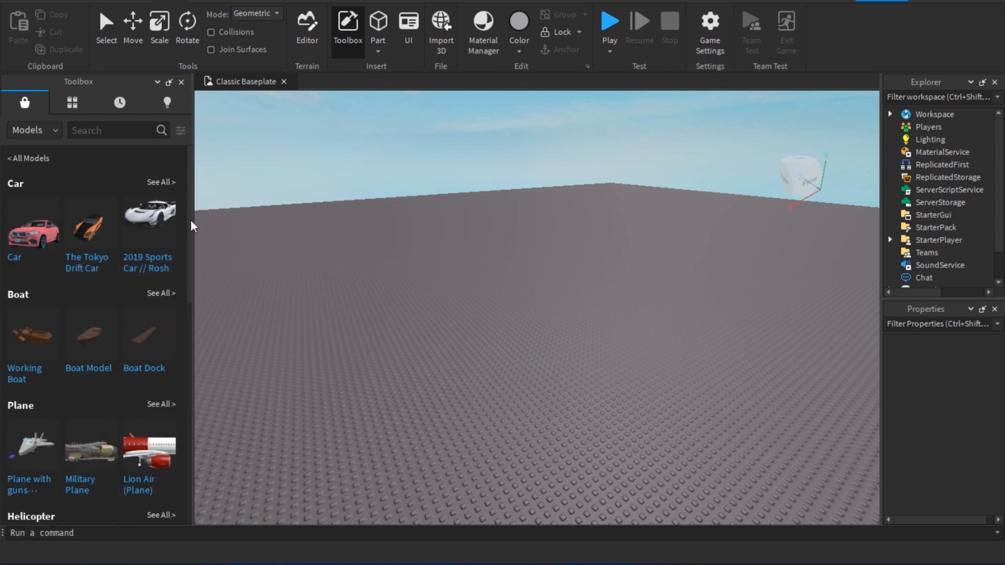
Step: Insert the 2019 Sports Car // Rosh from Vehicles and accept its scripts warning
scroll(down, 3)
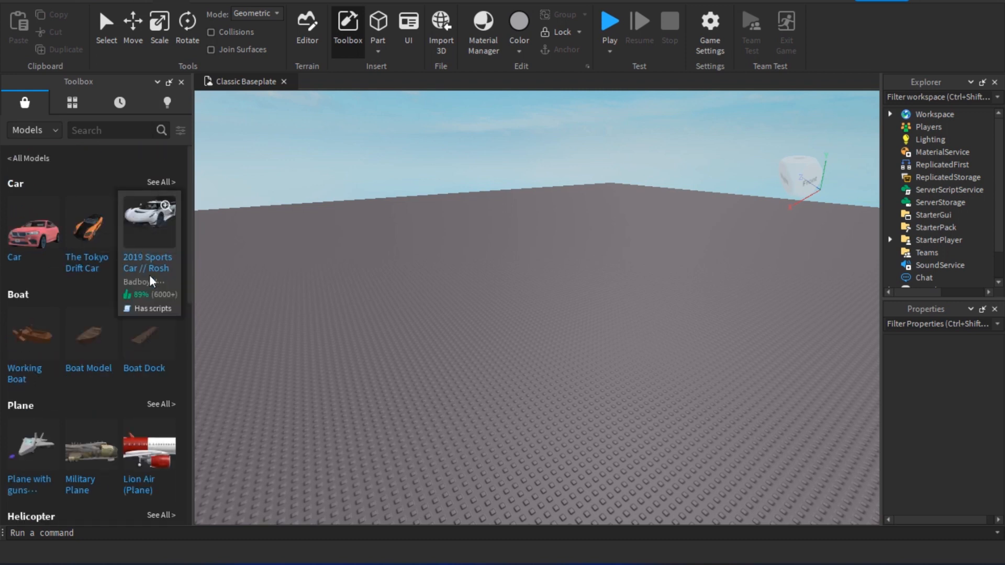
click(149, 221)
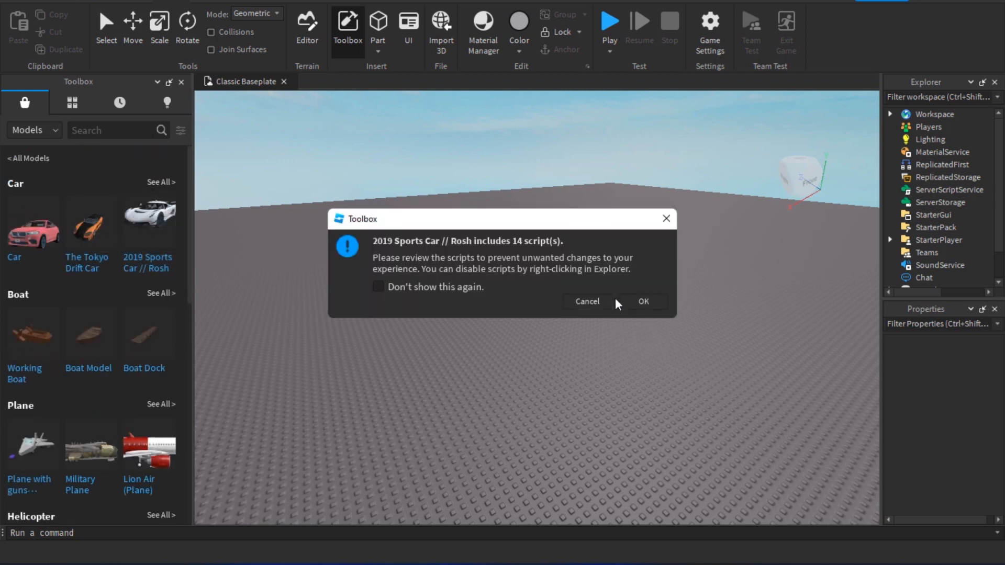
click(643, 302)
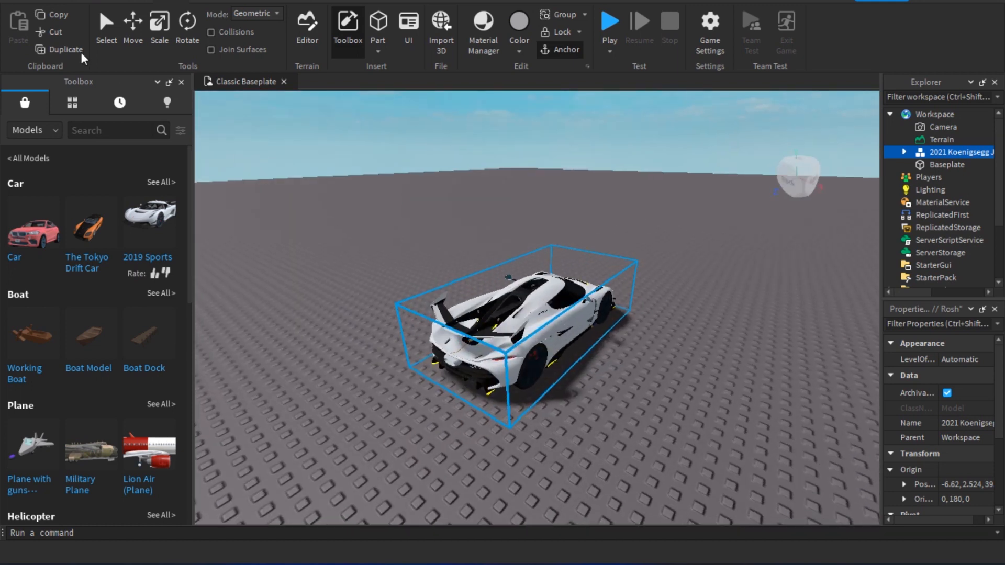
mouse_move(159, 22)
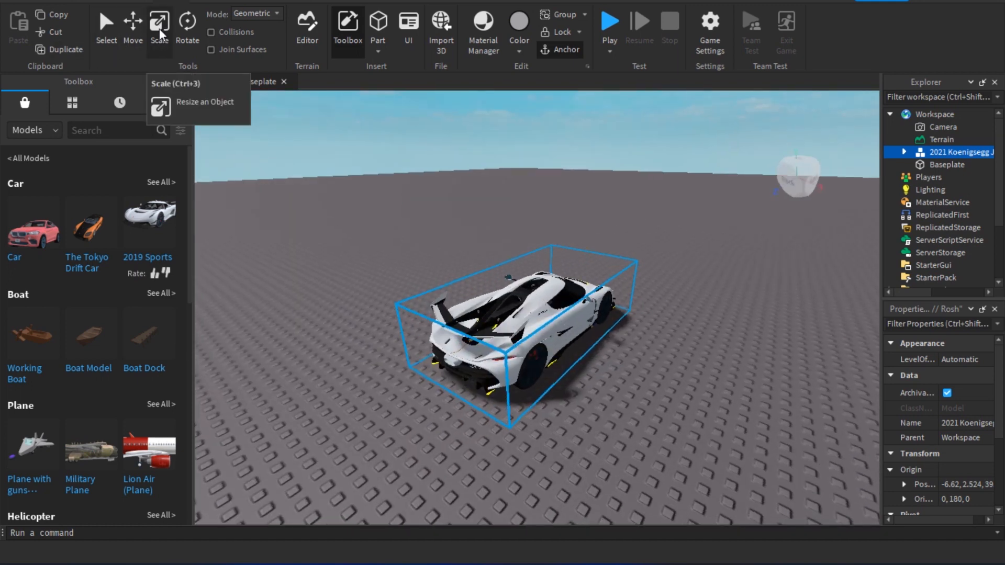
Step: Switch to the Scale tool with the sports car left on the baseplate
click(159, 21)
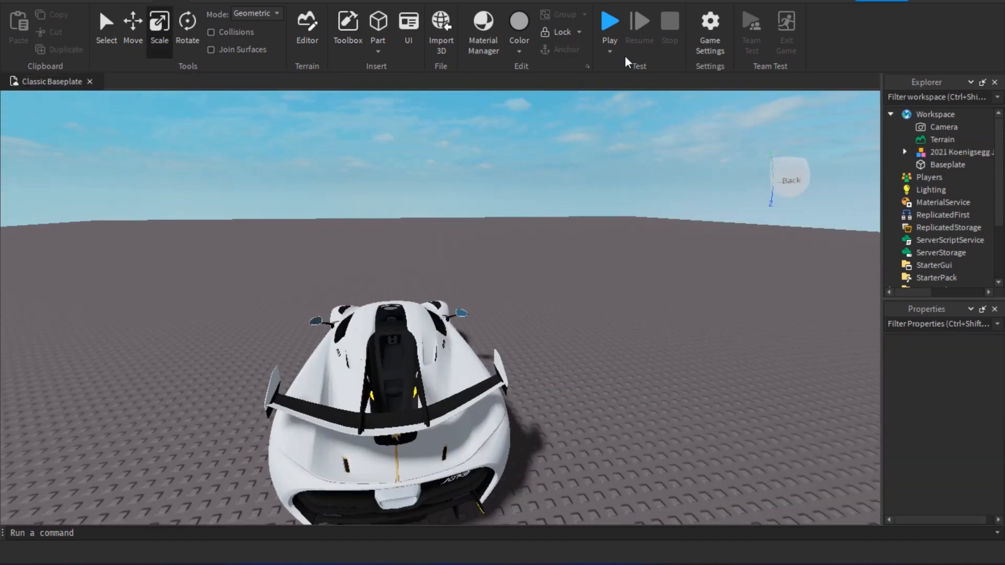
Step: Run a play-test and drive the 2019 sports car across the baseplate
click(609, 22)
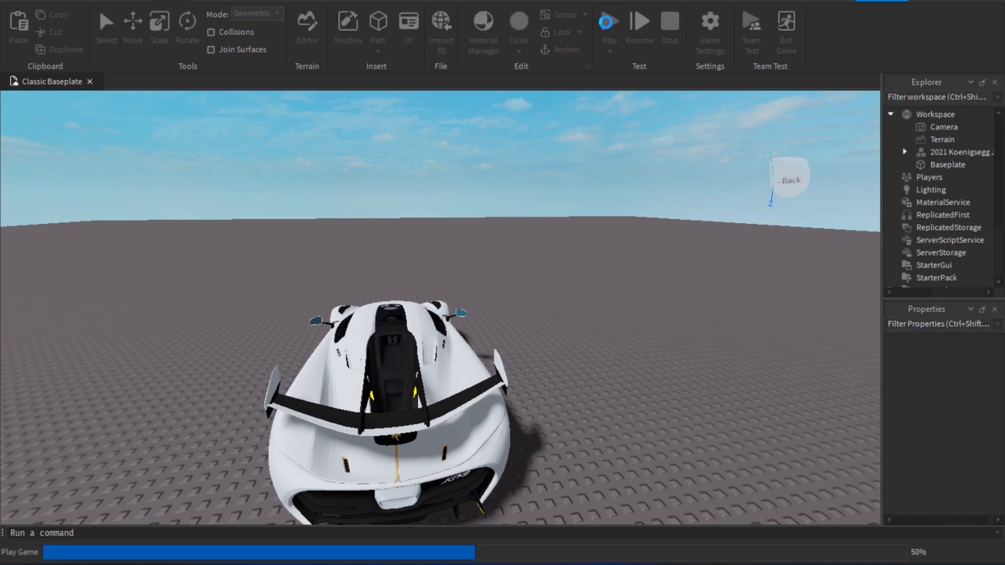
click(608, 23)
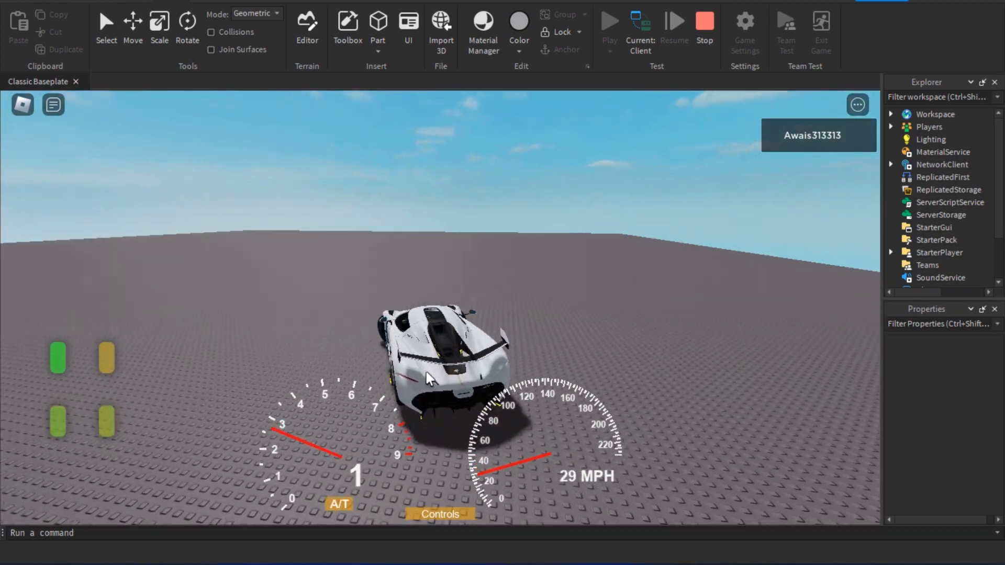
click(307, 31)
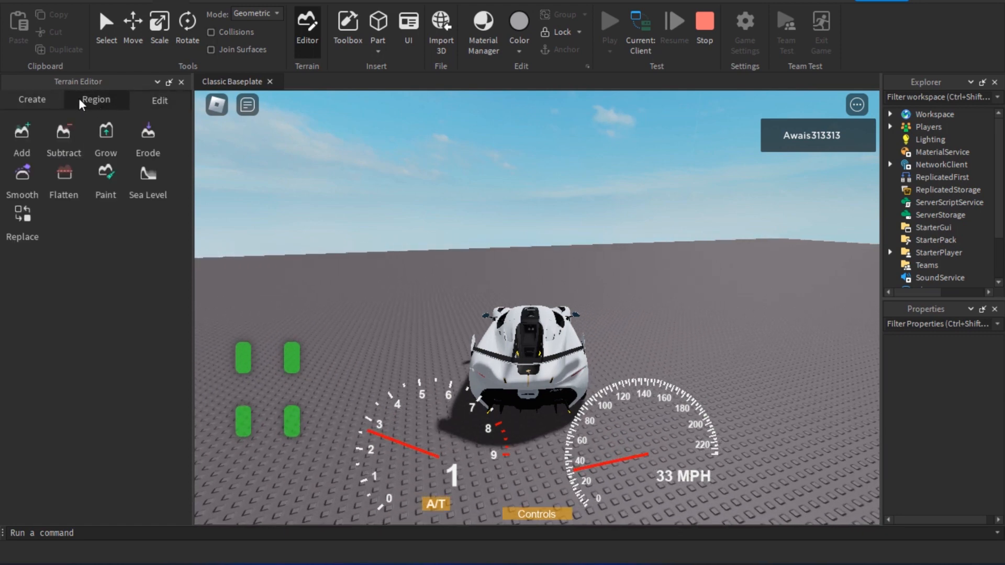
Step: Show the terrain editor's Create tab heightmap Import settings during the play-test
click(31, 100)
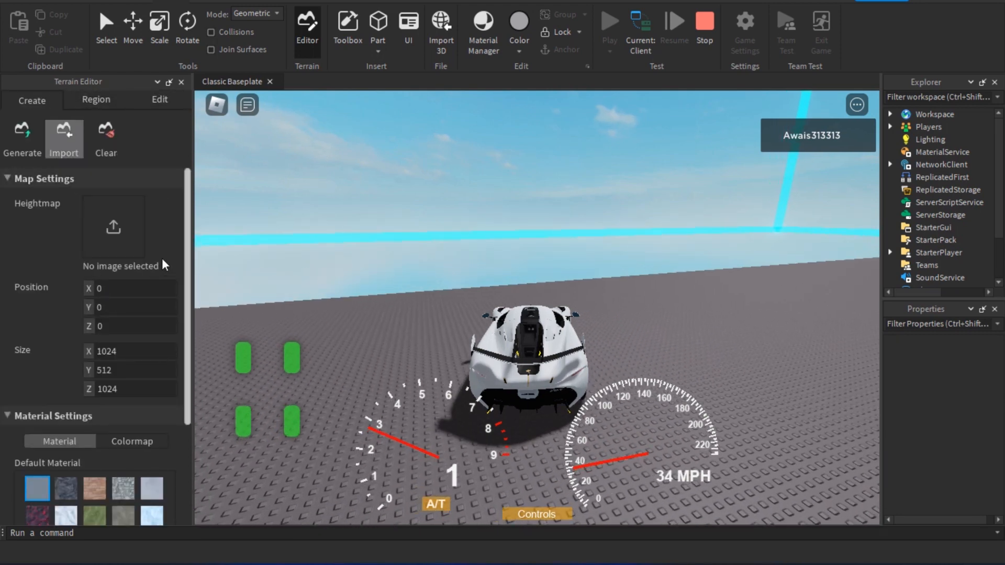